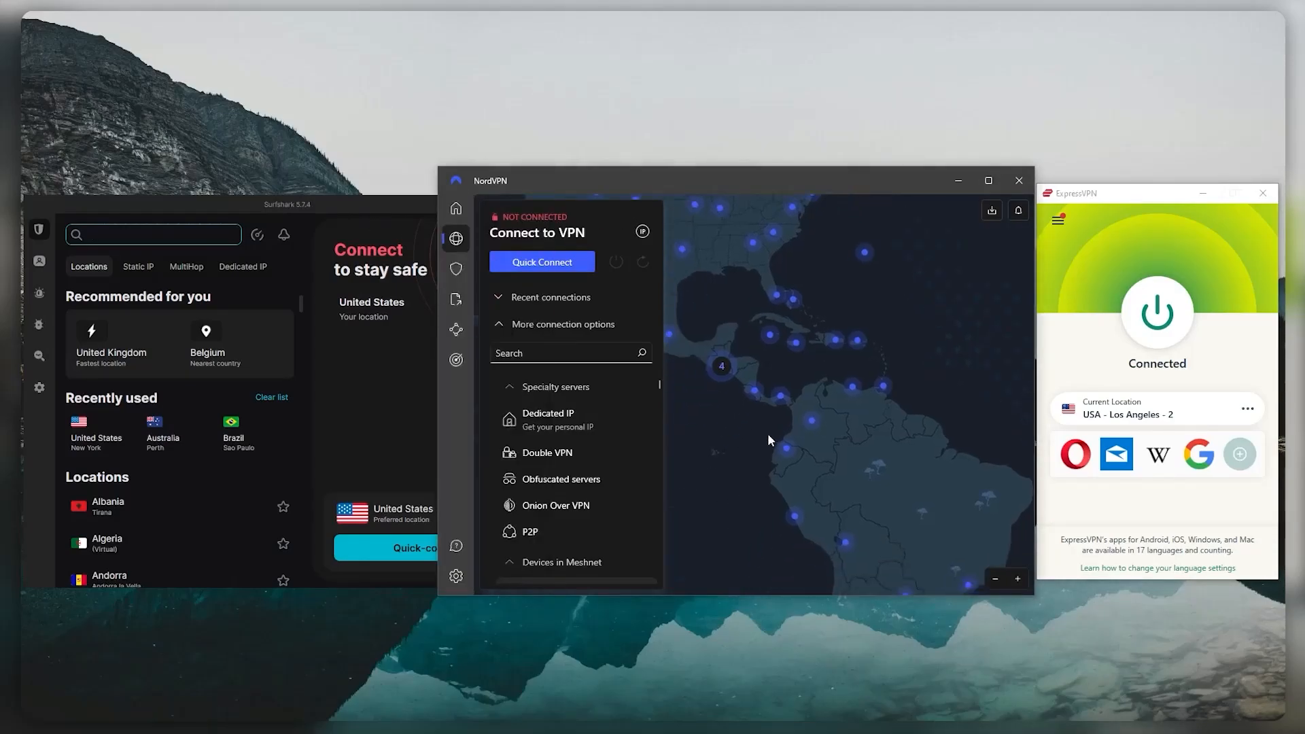
Scroll through NordVPN's connection options, then bring the ExpressVPN homepage to the front
left_click(562, 562)
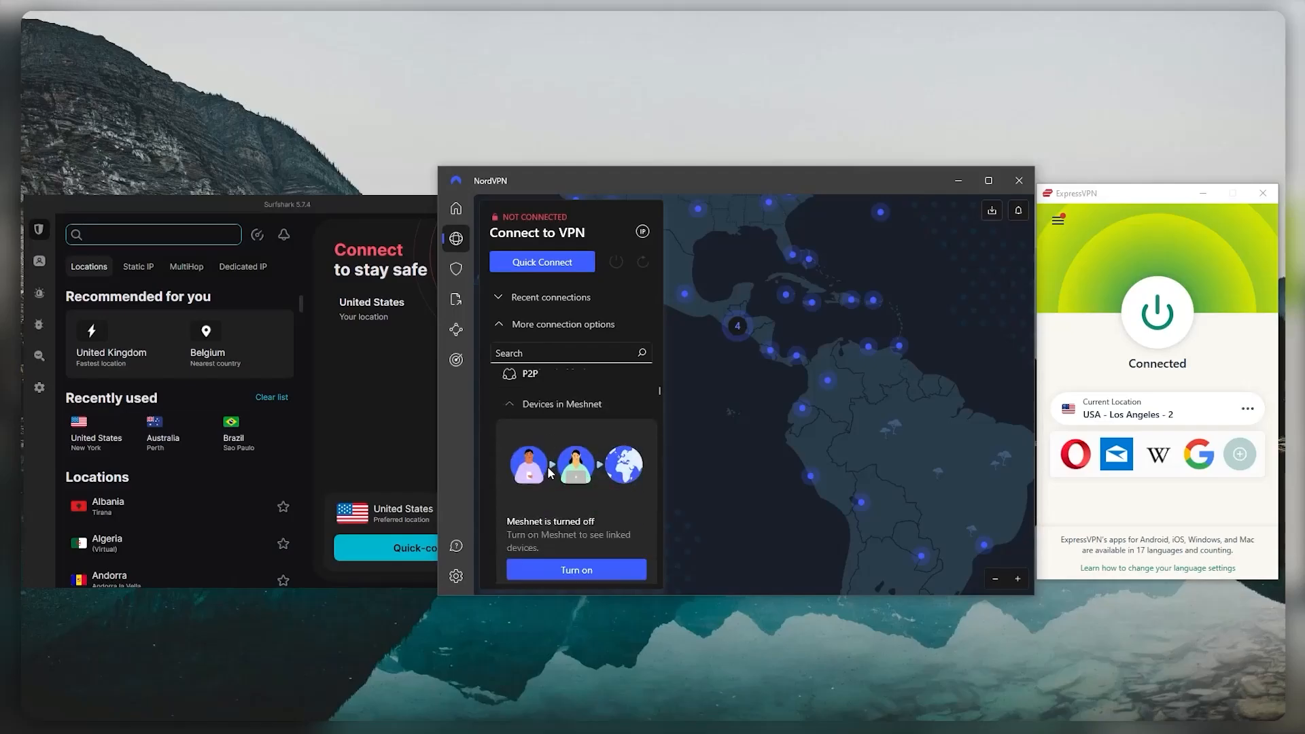
scroll("down", 3)
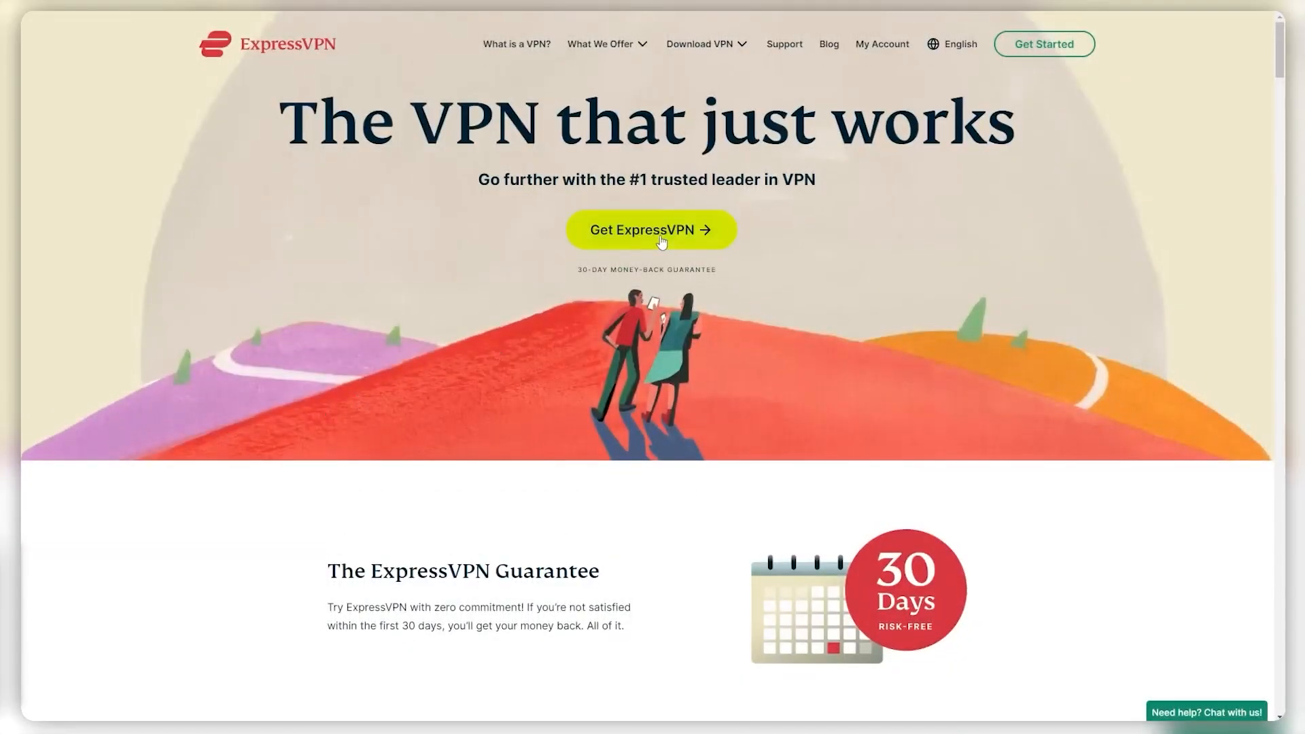
Download the ExpressVPN for Windows installer from the website's latest app download page
left_click(651, 230)
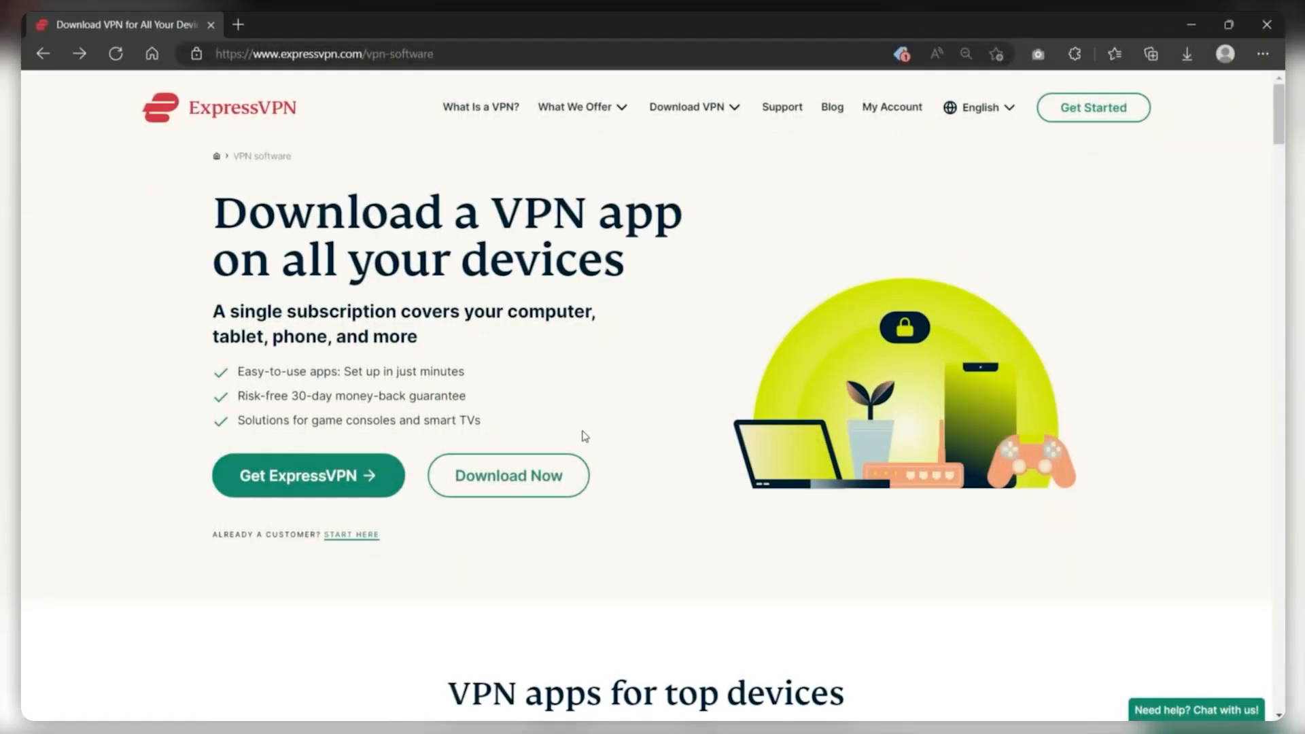
left_click(508, 475)
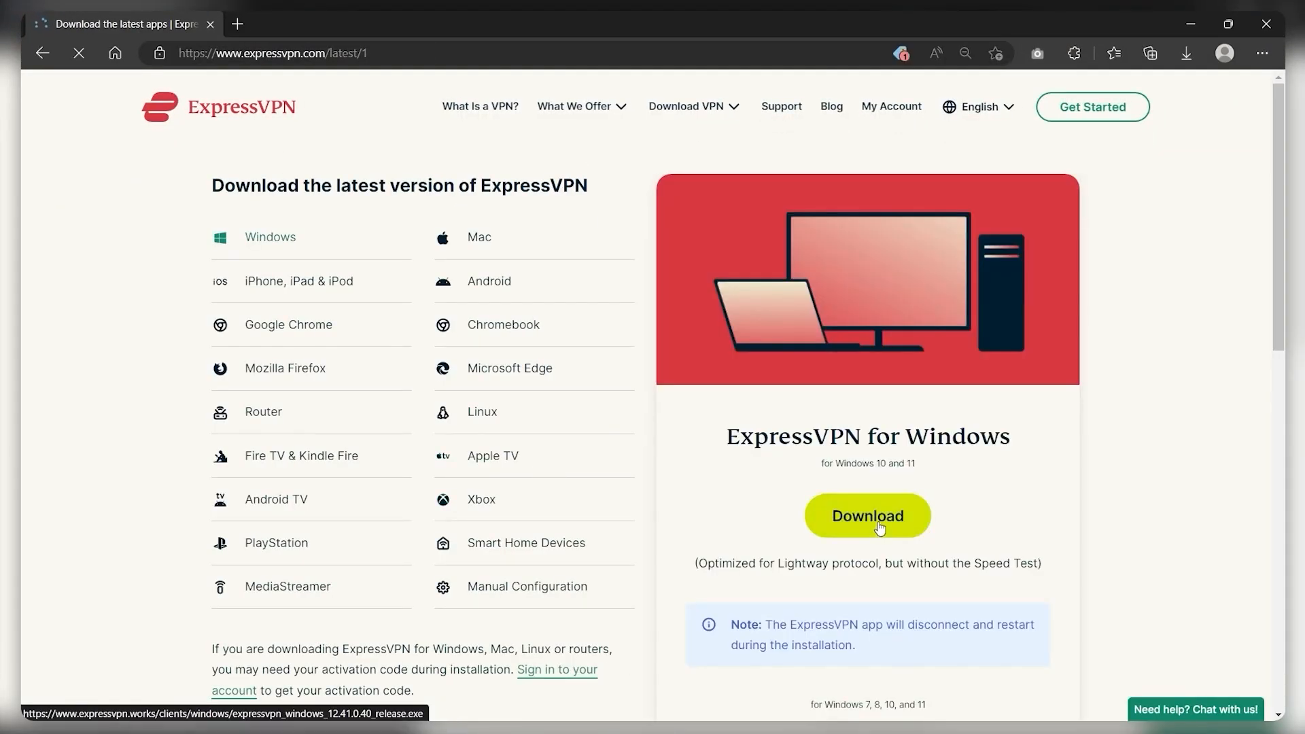
left_click(867, 515)
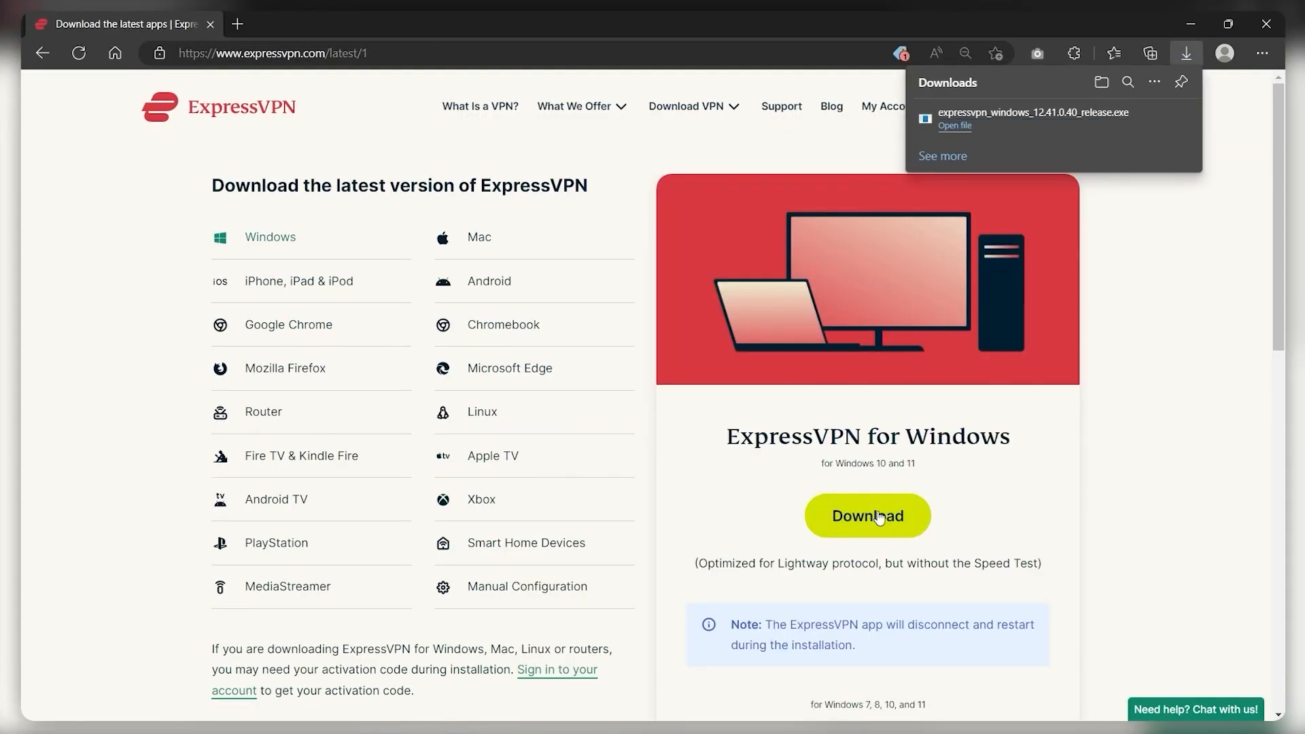
Run the installer and submit the activation code so ExpressVPN connects
left_click(954, 126)
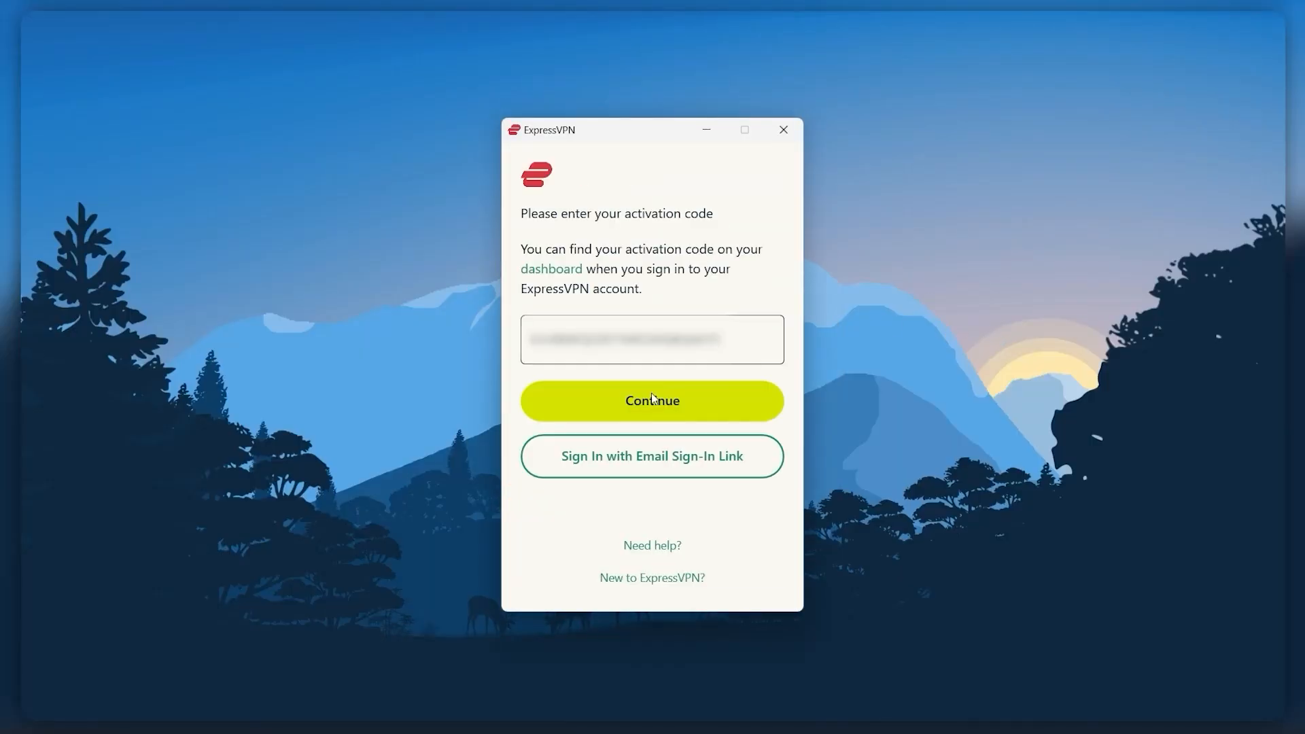
left_click(651, 400)
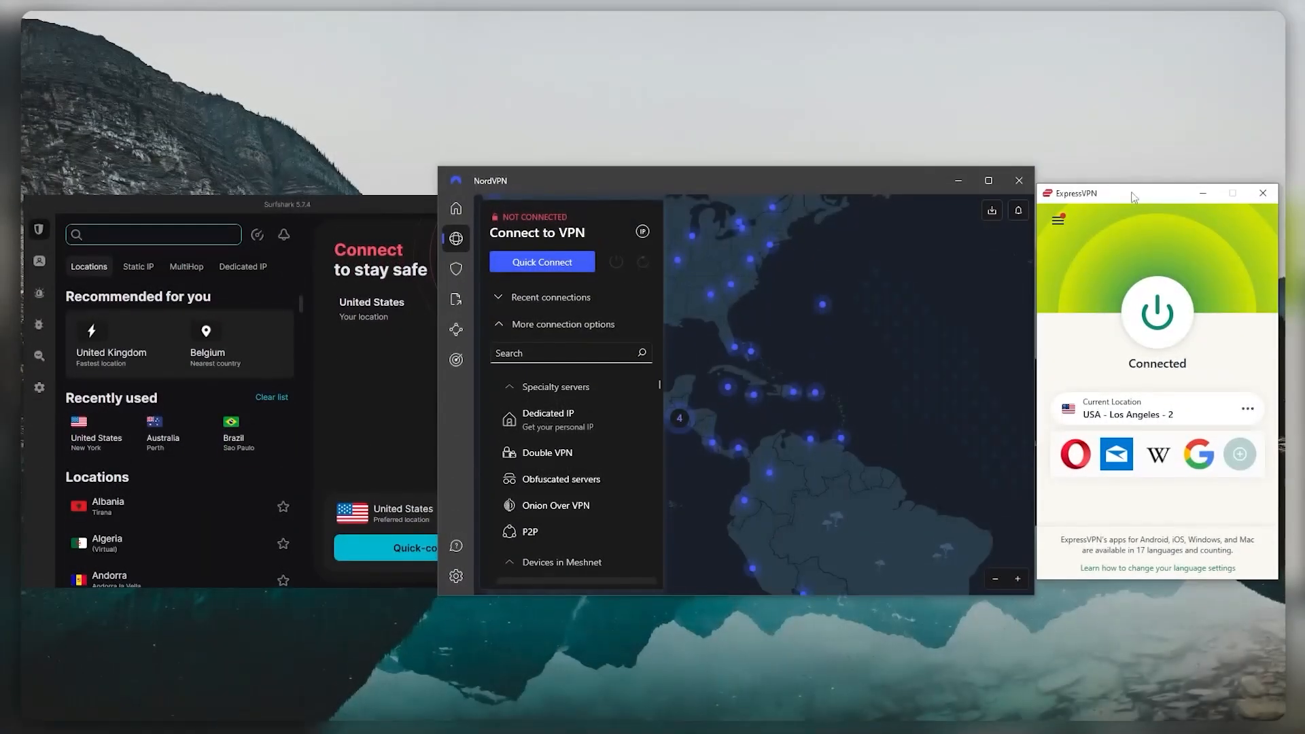
Switch the ExpressVPN location to Canada - Toronto and wait for Connected
left_click(368, 223)
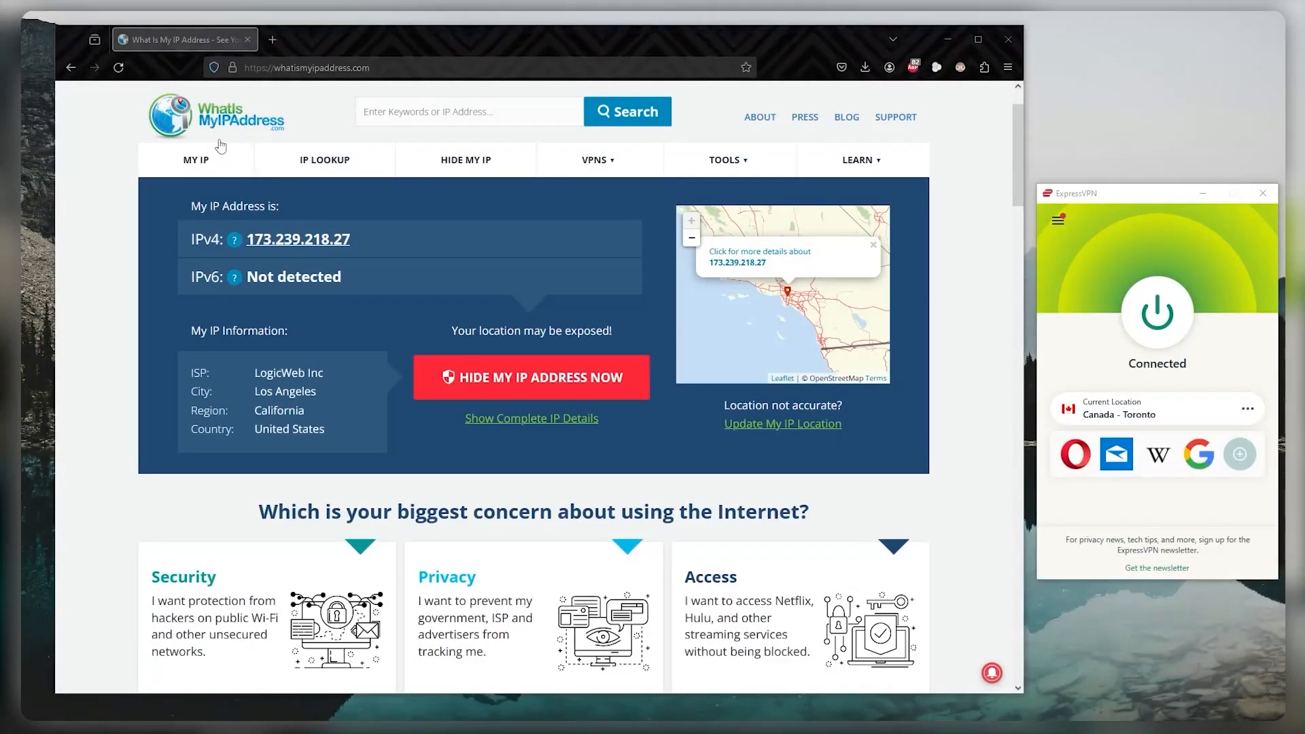
mouse_move(270, 141)
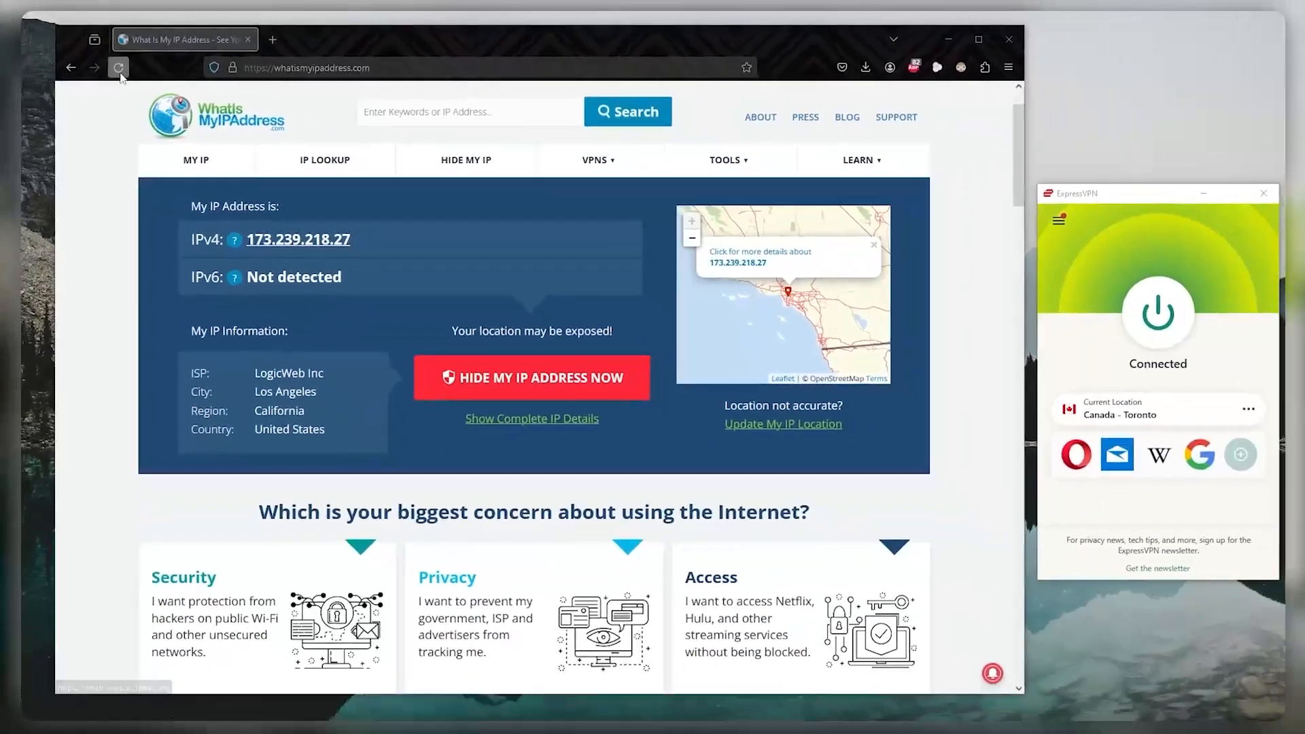
Reload whatismyipaddress.com to confirm IP 216.73.162.161 in Toronto, Ontario, Canada
left_click(119, 67)
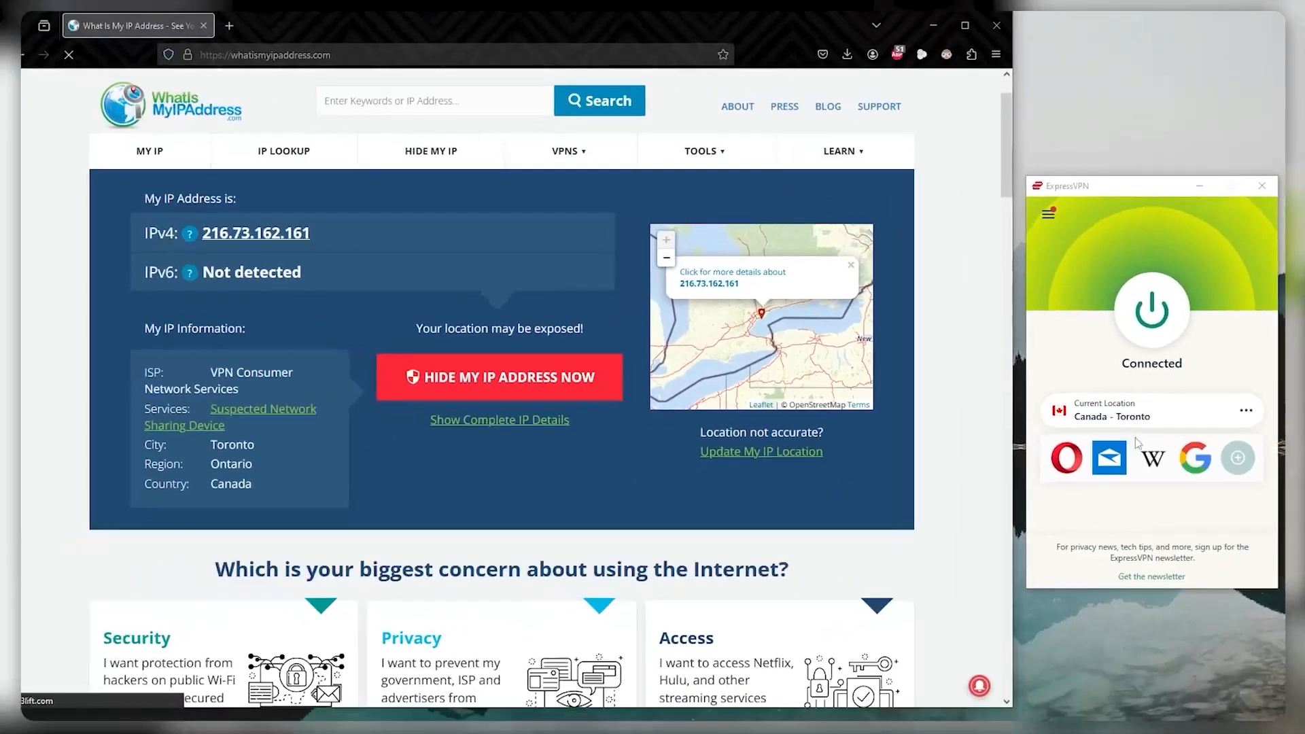
left_click(1152, 314)
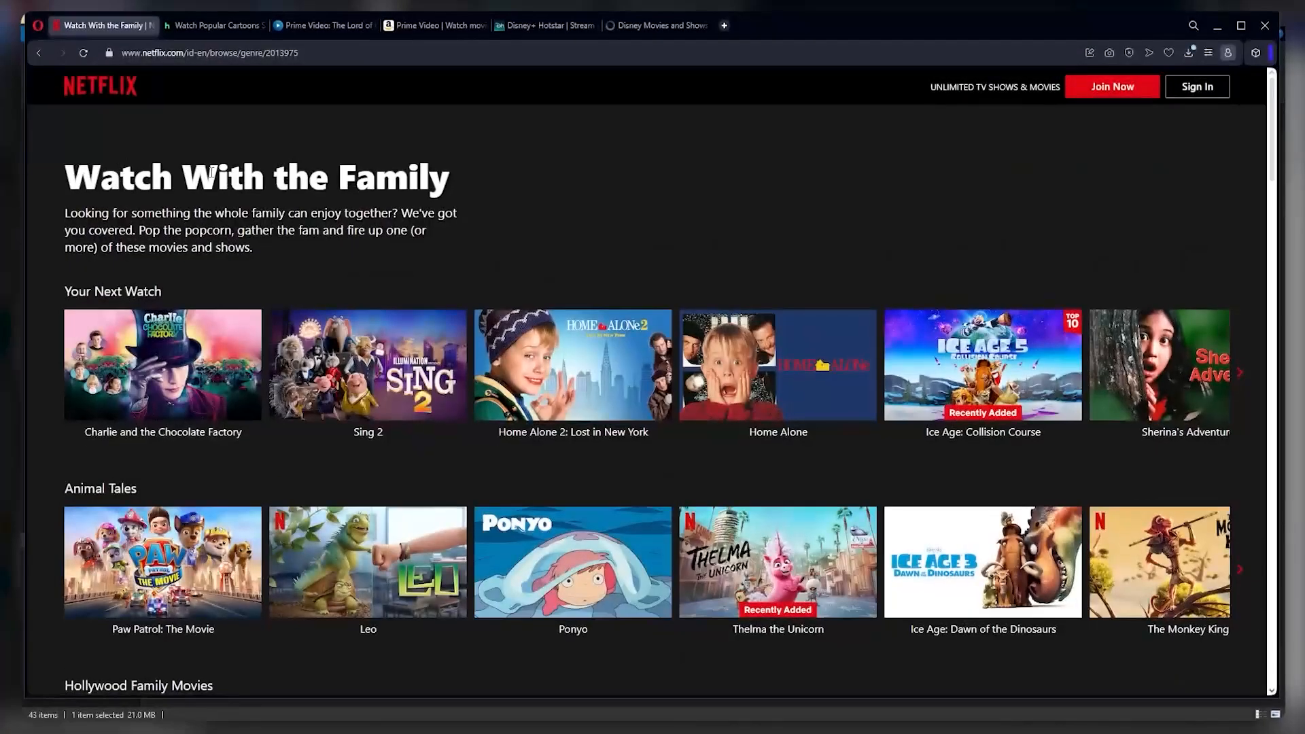
Switch to the Netflix Watch With the Family page showing Sing 2 and Home Alone
left_click(325, 25)
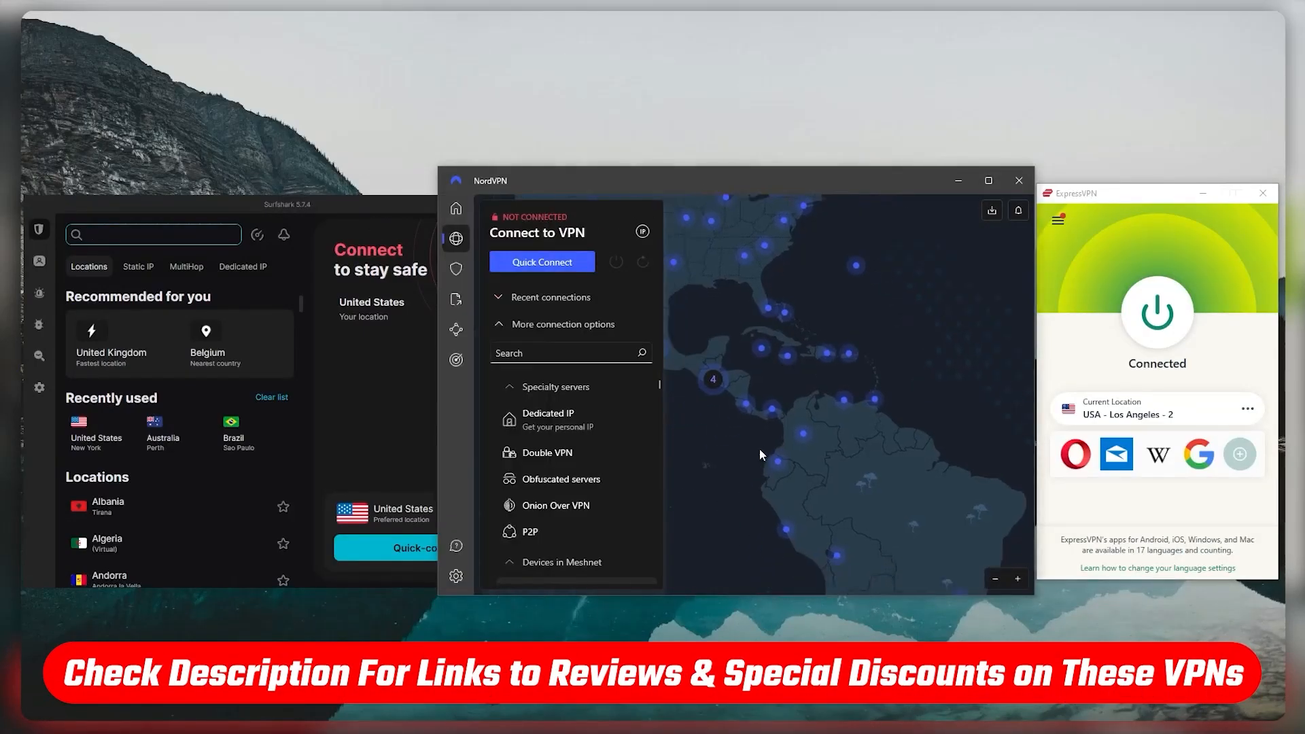
left_click(560, 562)
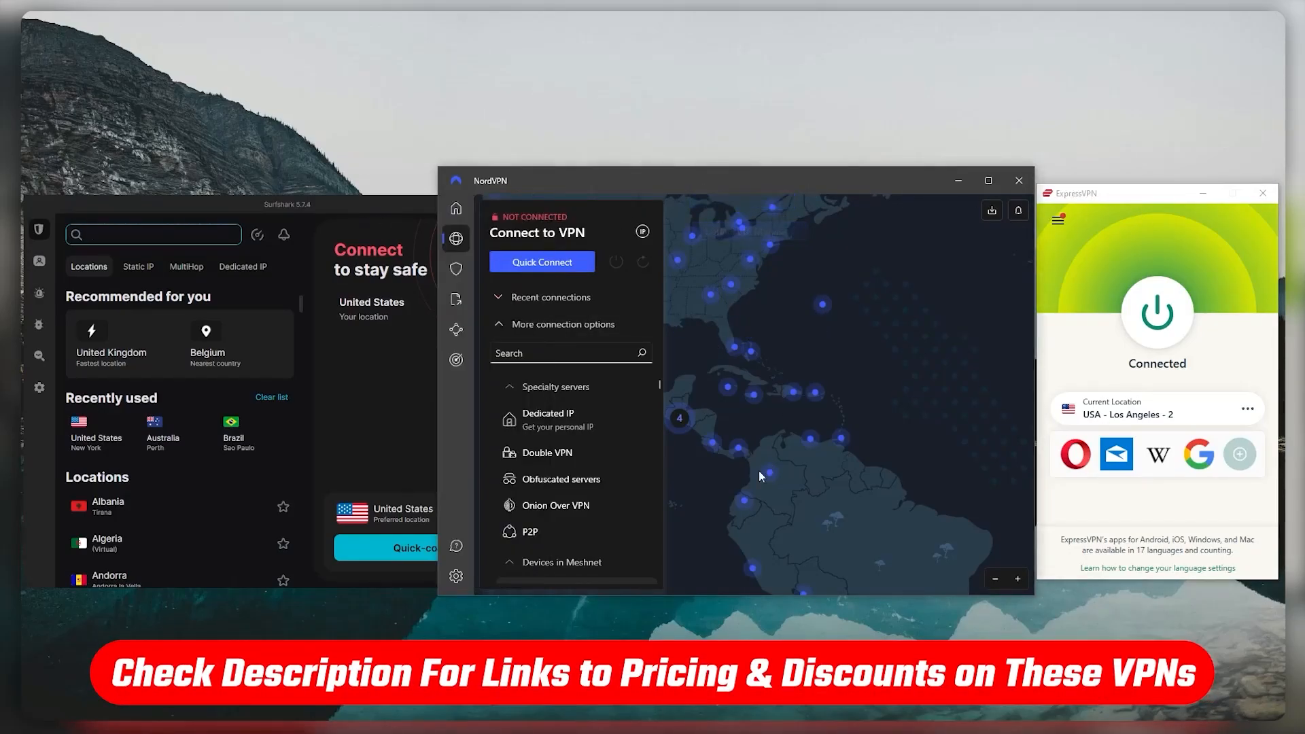
scroll("down", 3)
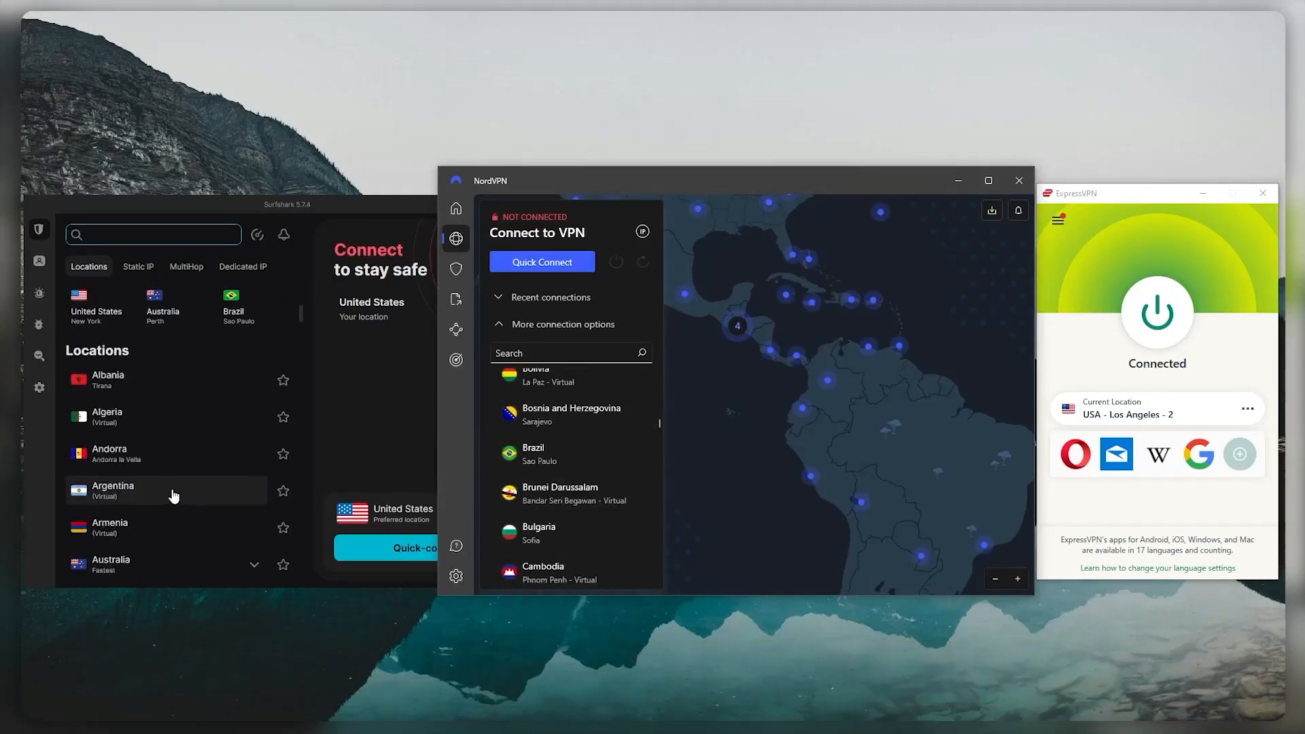
scroll("down", 3)
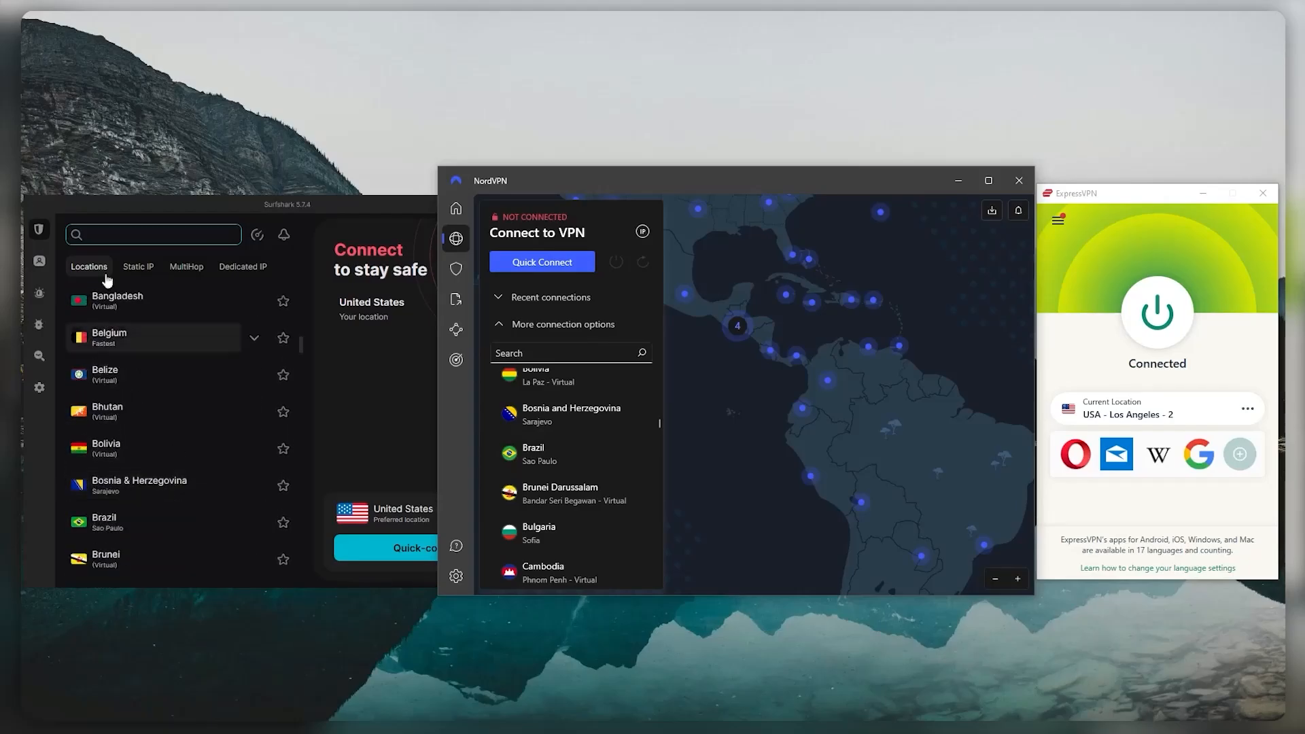
left_click(39, 260)
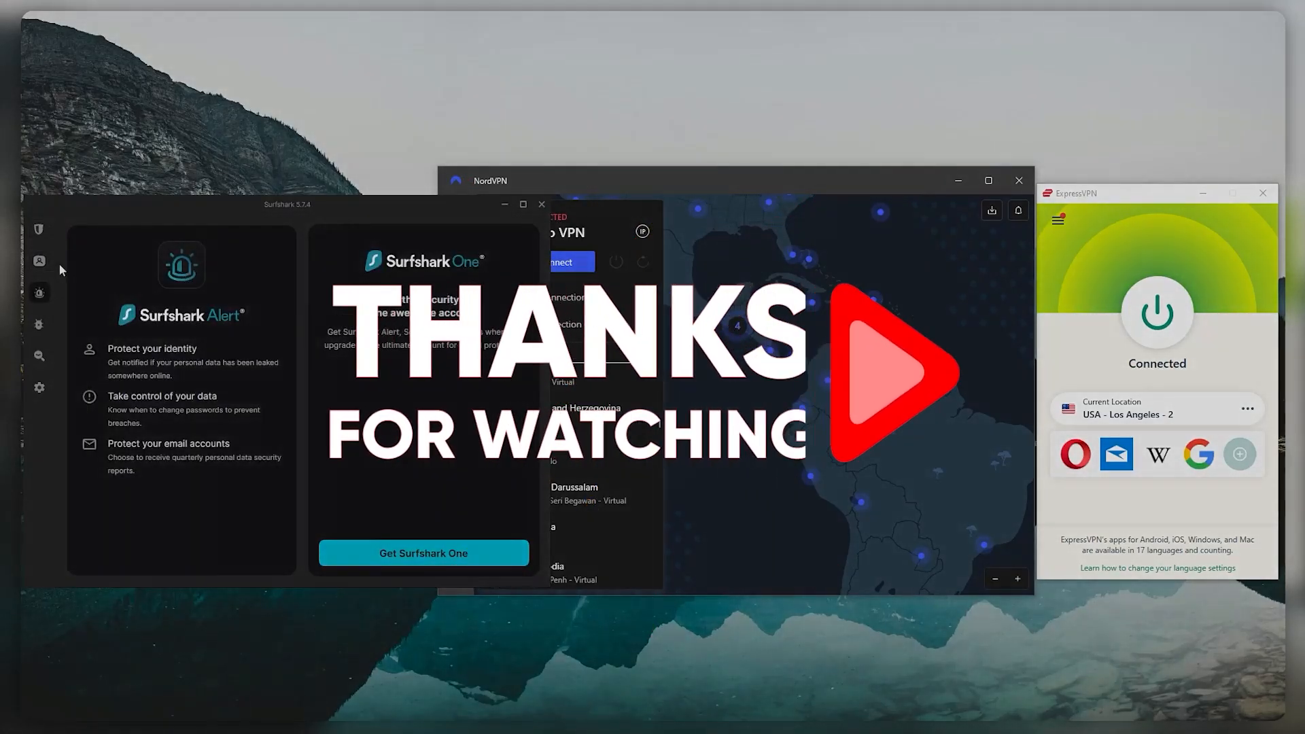
left_click(39, 229)
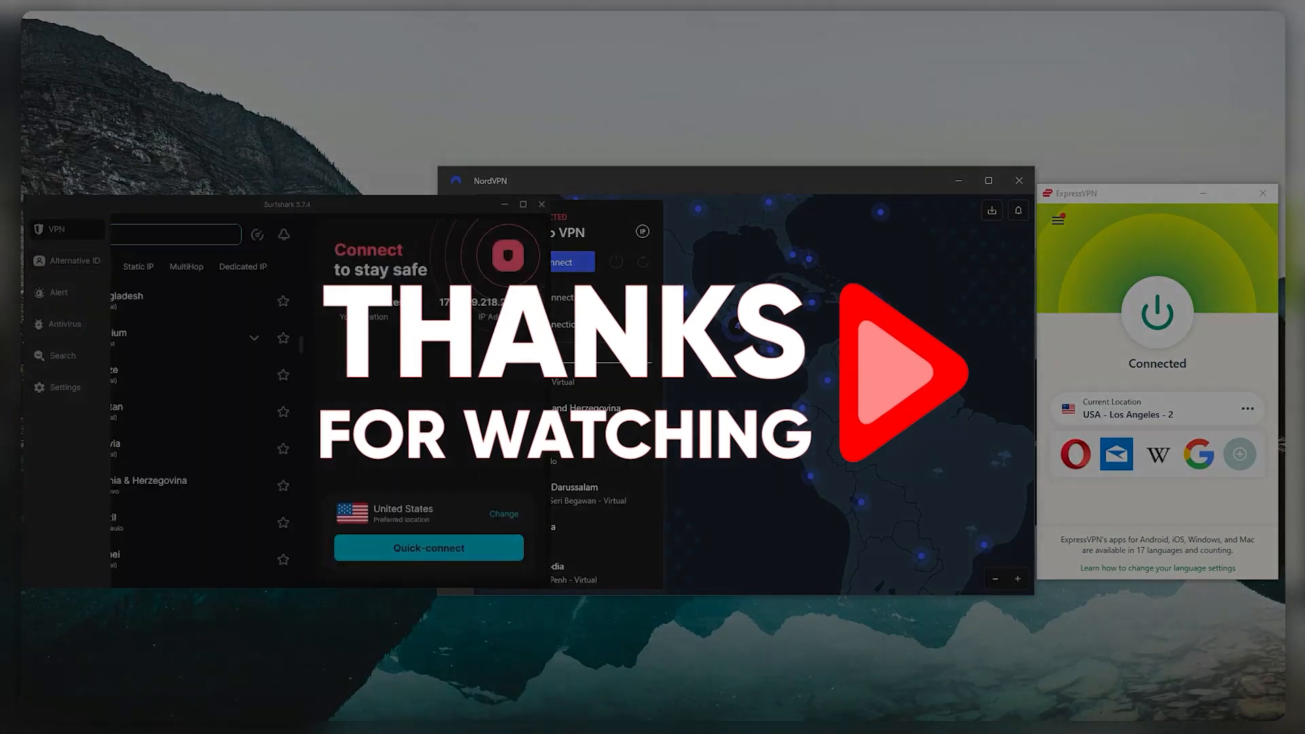